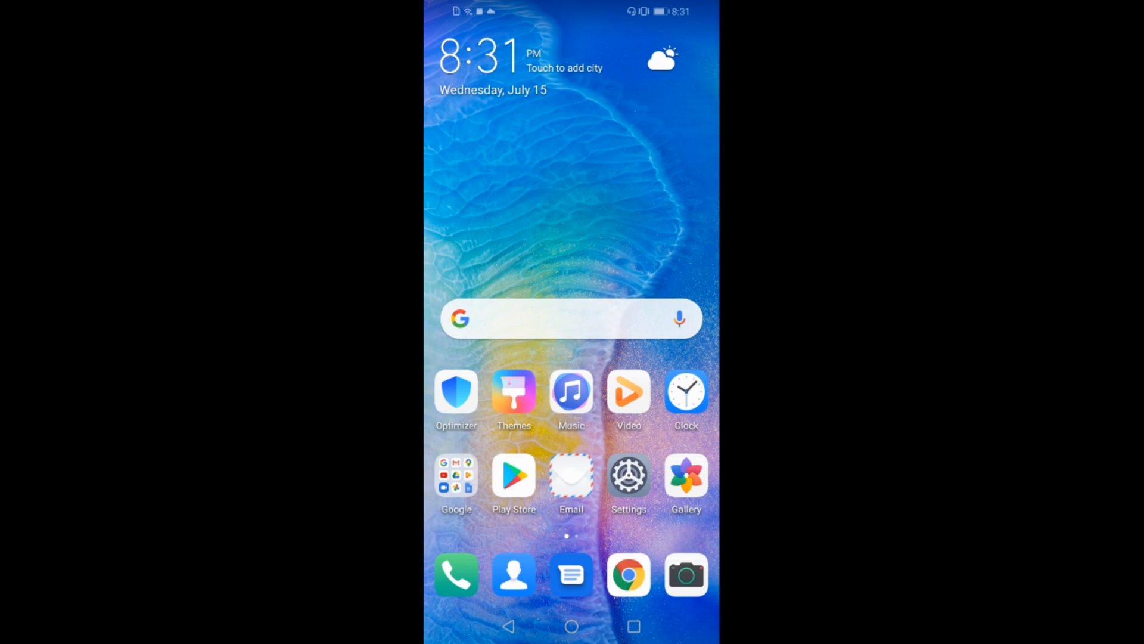
Launch the Settings app from the home screen
{"action": "left_click", "coordinate": [456, 472]}
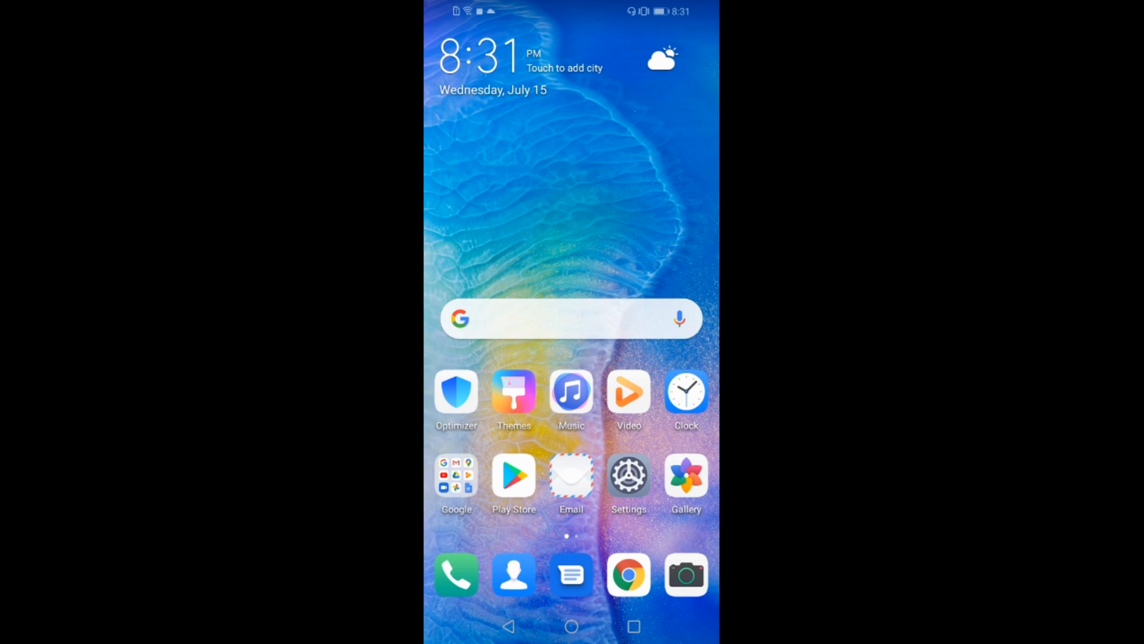
{"action": "left_click", "coordinate": [628, 475]}
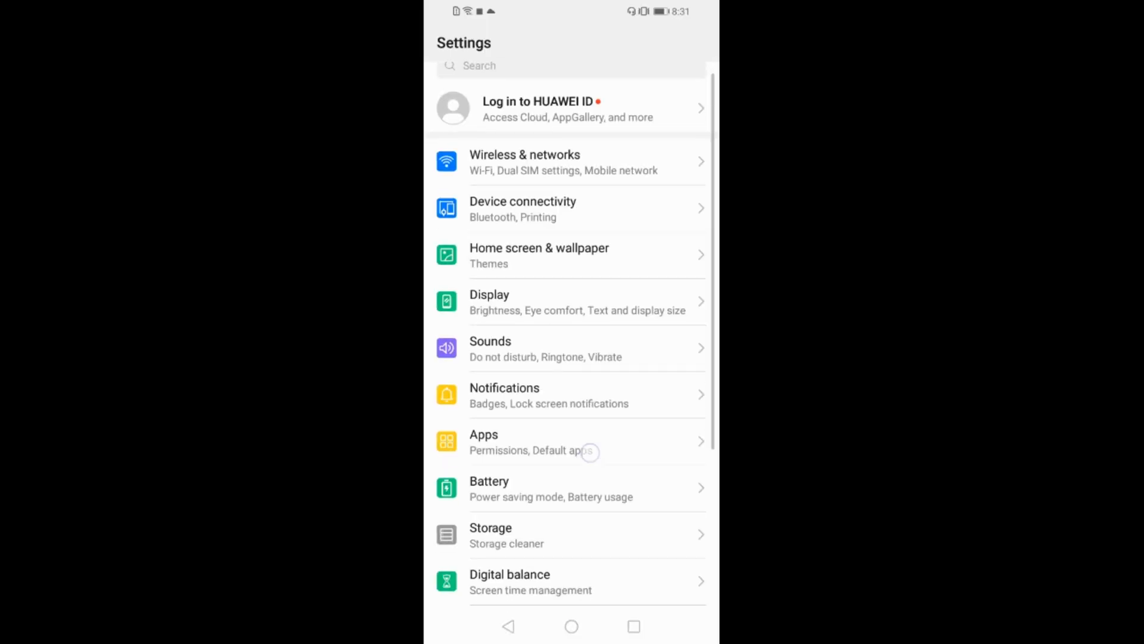
Go to Accounts and open the Google account's sync page
{"action": "scroll", "scroll_direction": "down", "scroll_amount": 3}
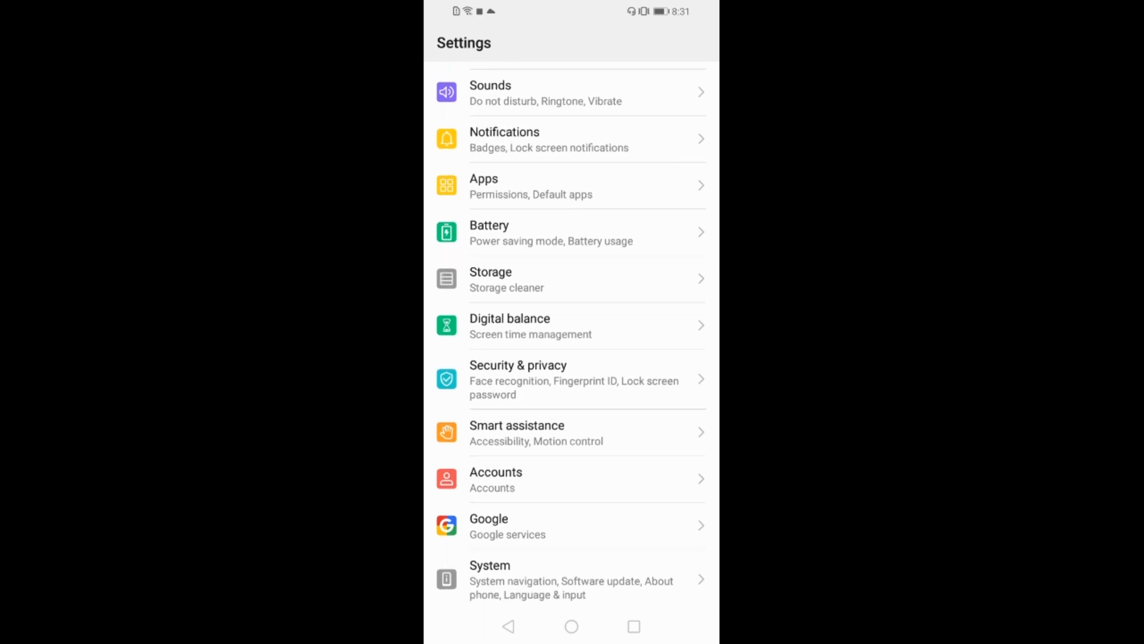
{"action": "scroll", "scroll_direction": "down", "scroll_amount": 3}
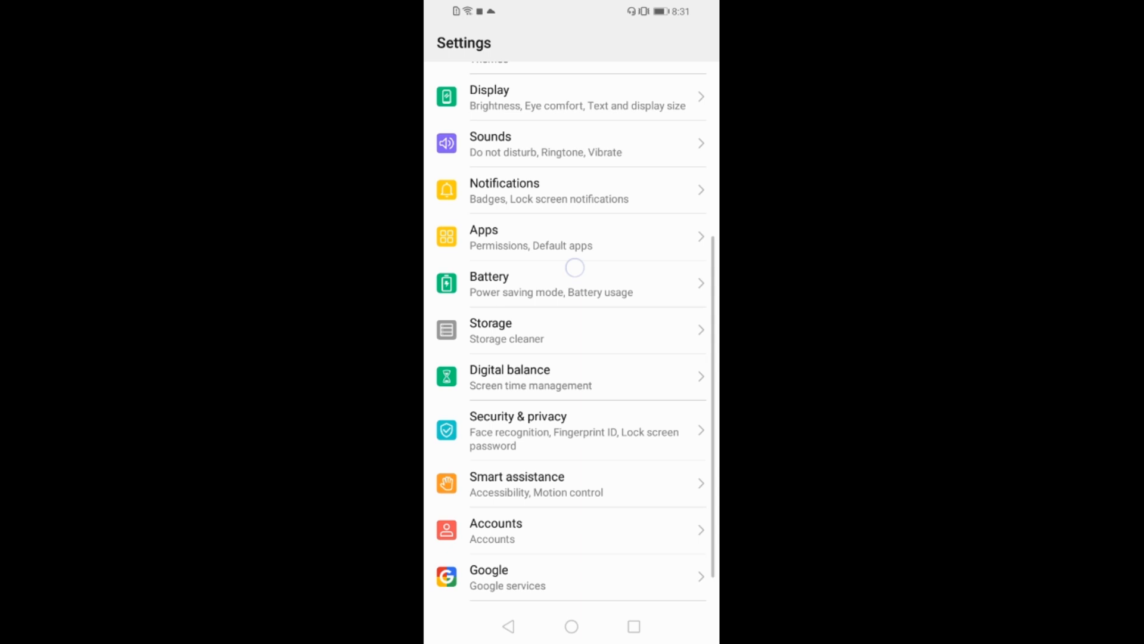
{"action": "scroll", "scroll_direction": "down", "scroll_amount": 3}
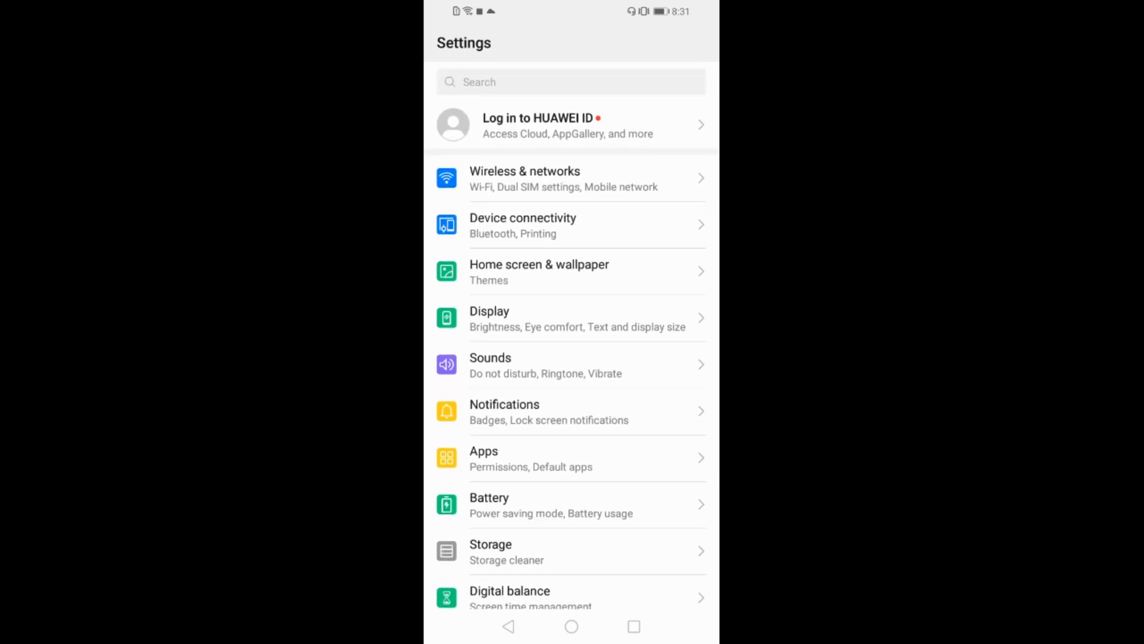
{"action": "scroll", "scroll_direction": "down", "scroll_amount": 3}
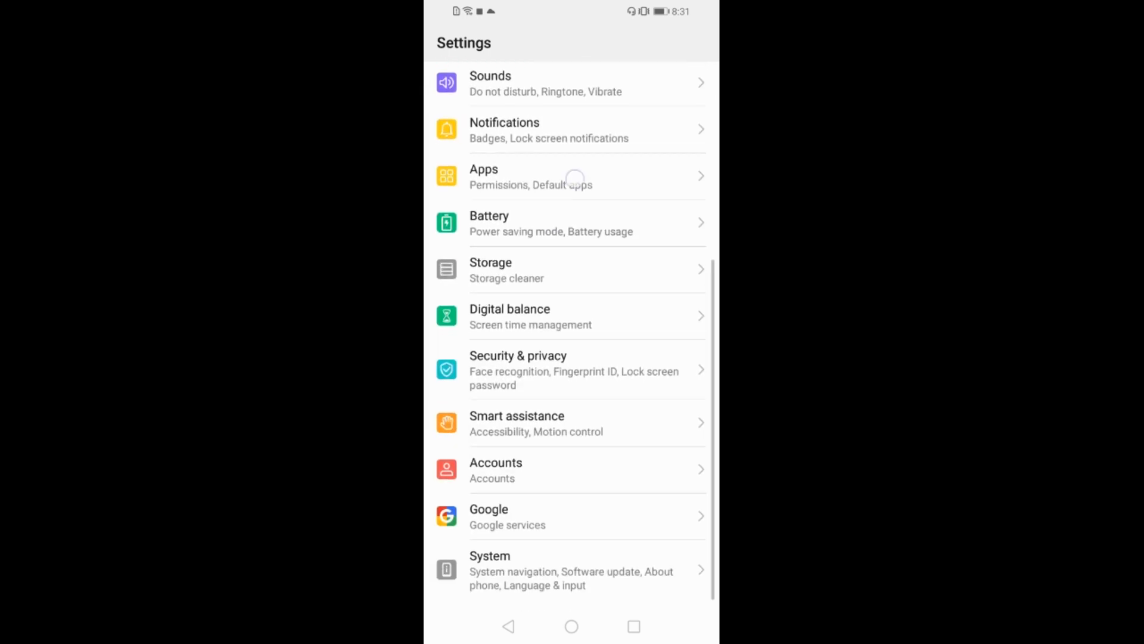
{"action": "left_click", "coordinate": [496, 470]}
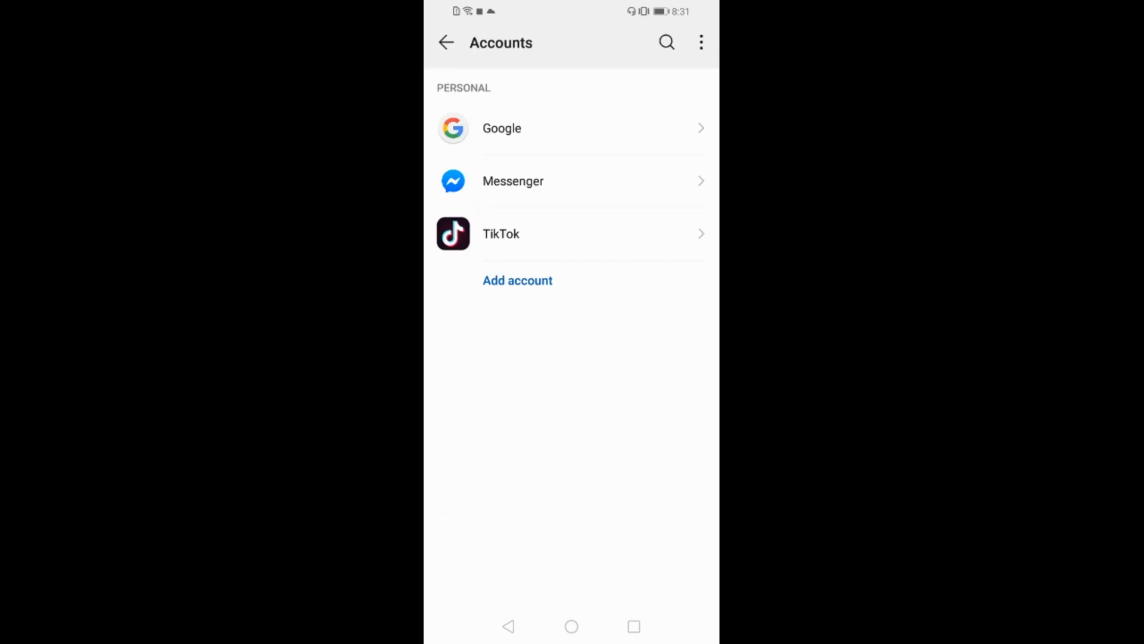
{"action": "left_click", "coordinate": [533, 129]}
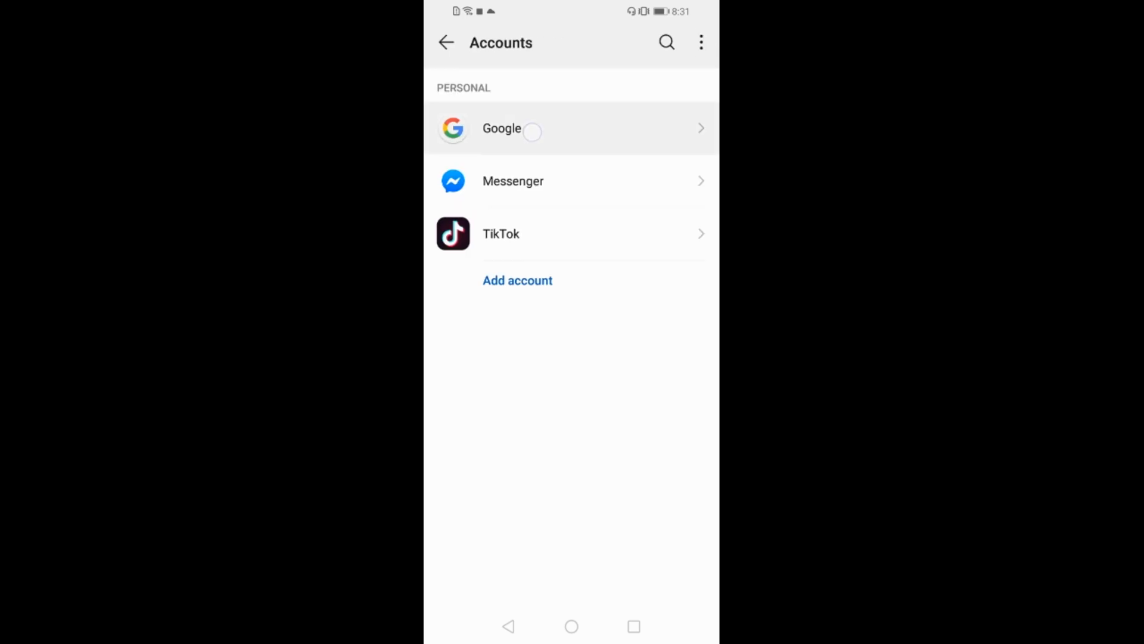
{"action": "left_click", "coordinate": [502, 128]}
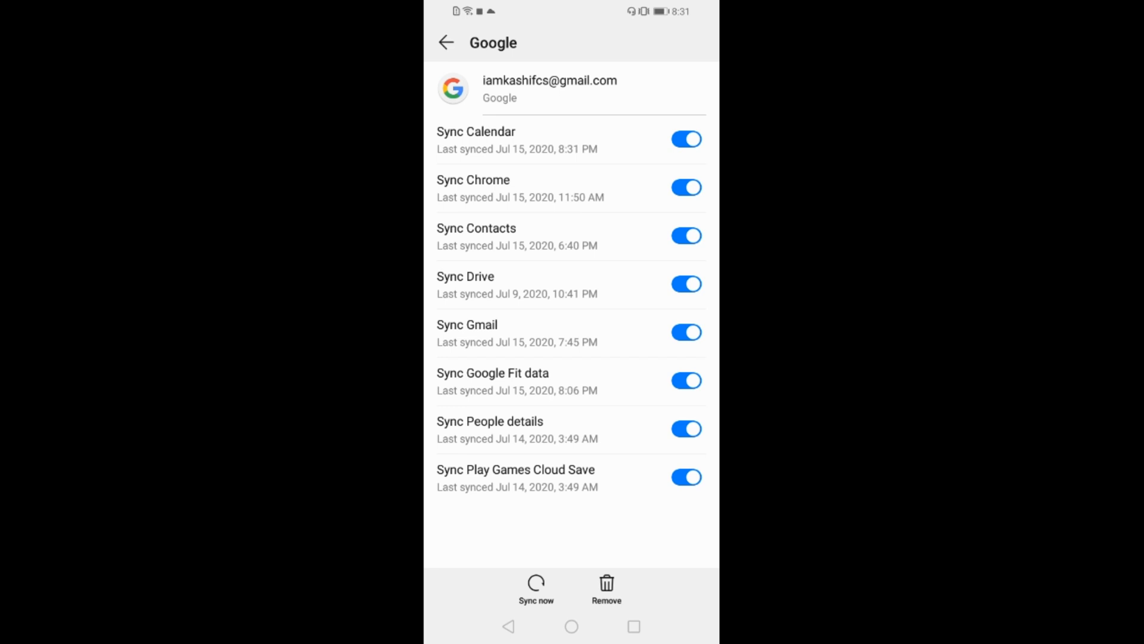
Tap Remove on the Google account page to show the 'Remove account?' dialog
{"action": "left_click", "coordinate": [606, 589]}
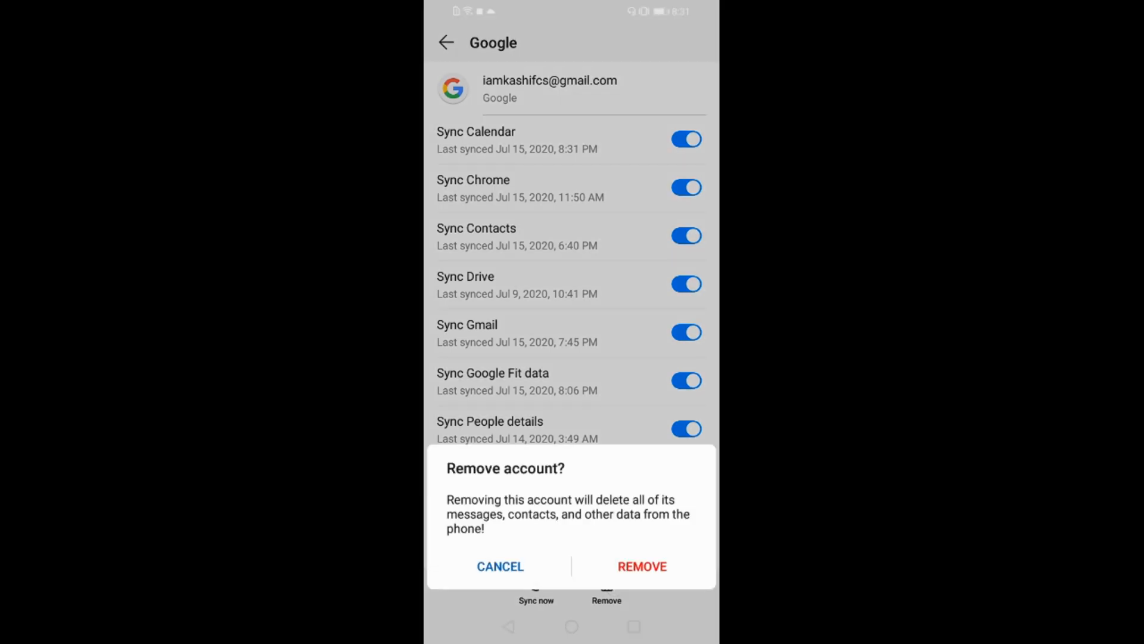